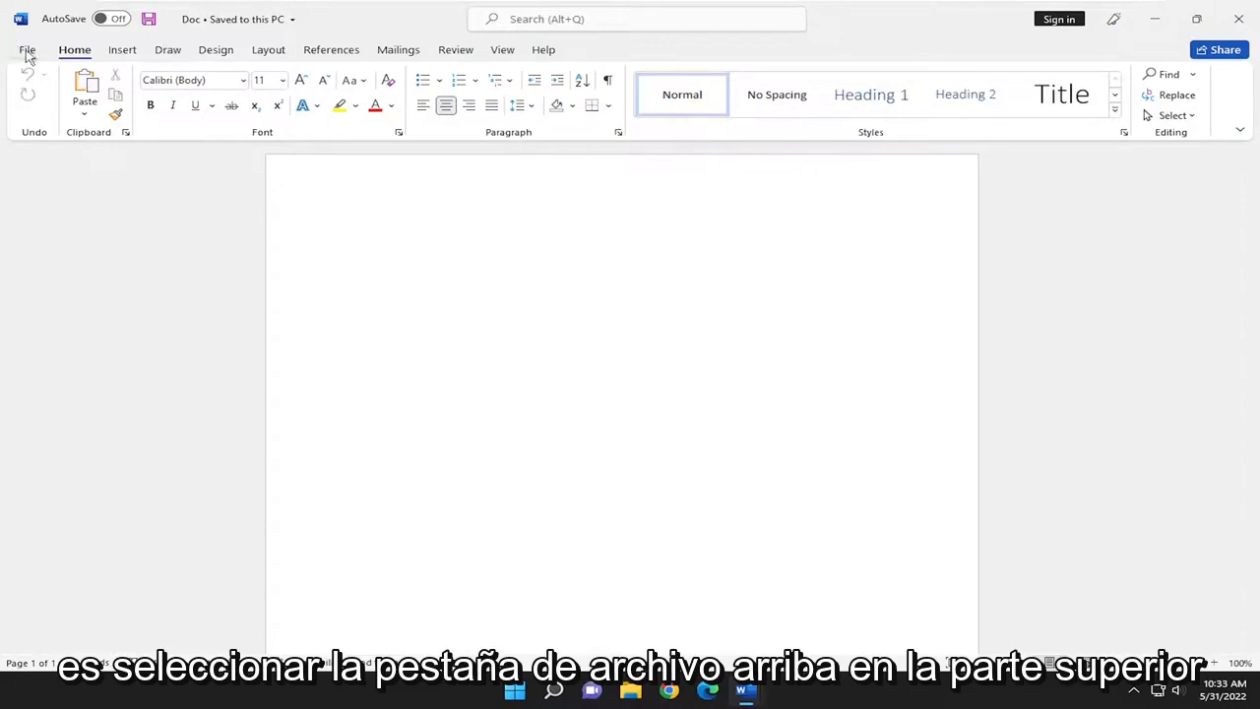
# Reach the Save As dialog through File > Save As > Browse
pyautogui.click(28, 50)
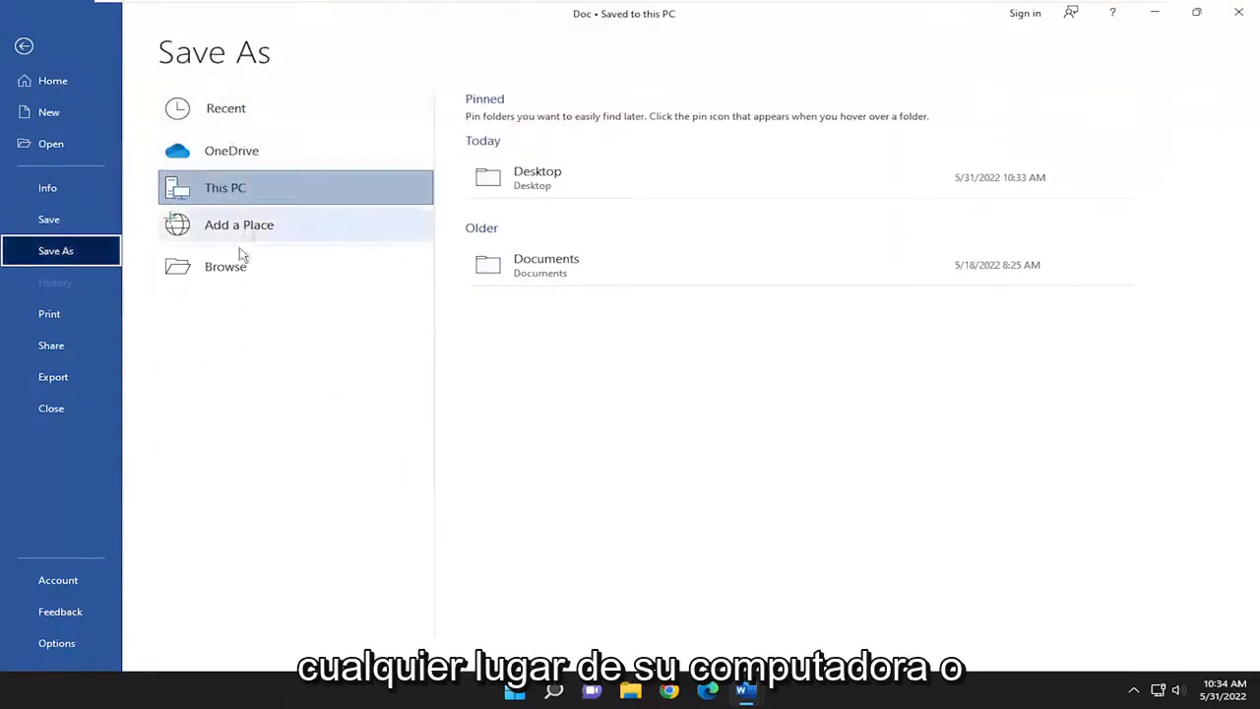
pyautogui.moveTo(206, 130)
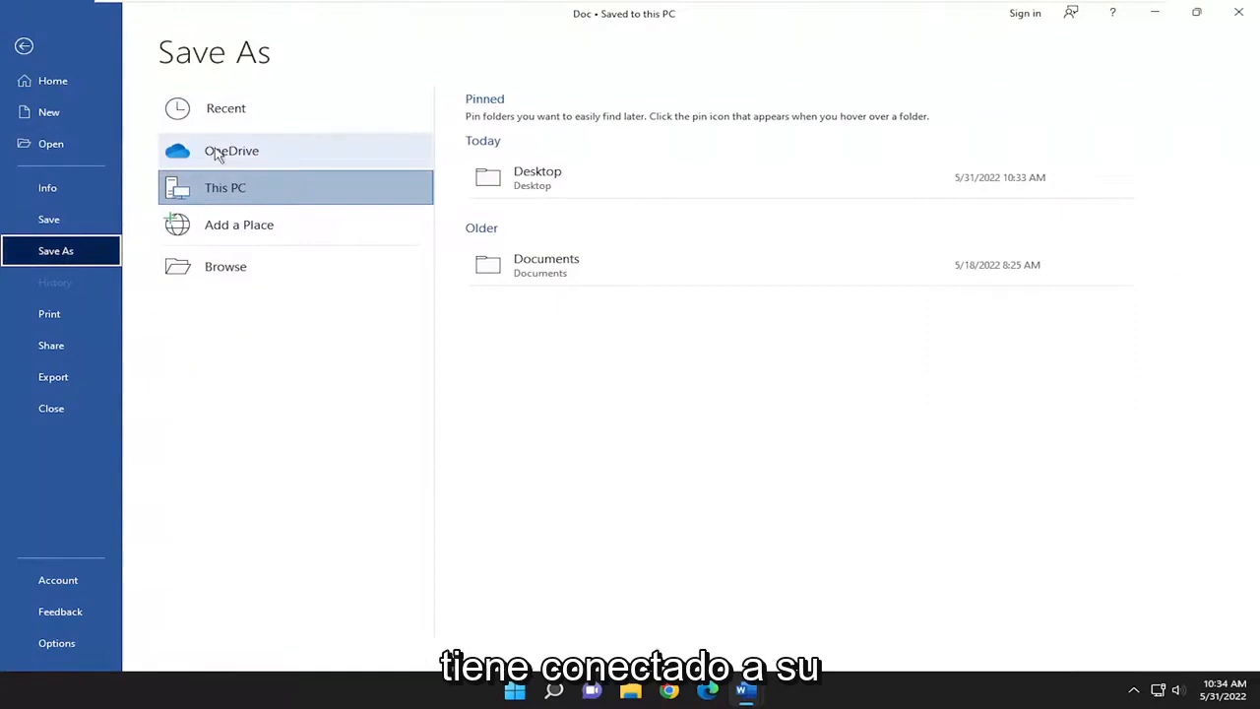
pyautogui.moveTo(224, 302)
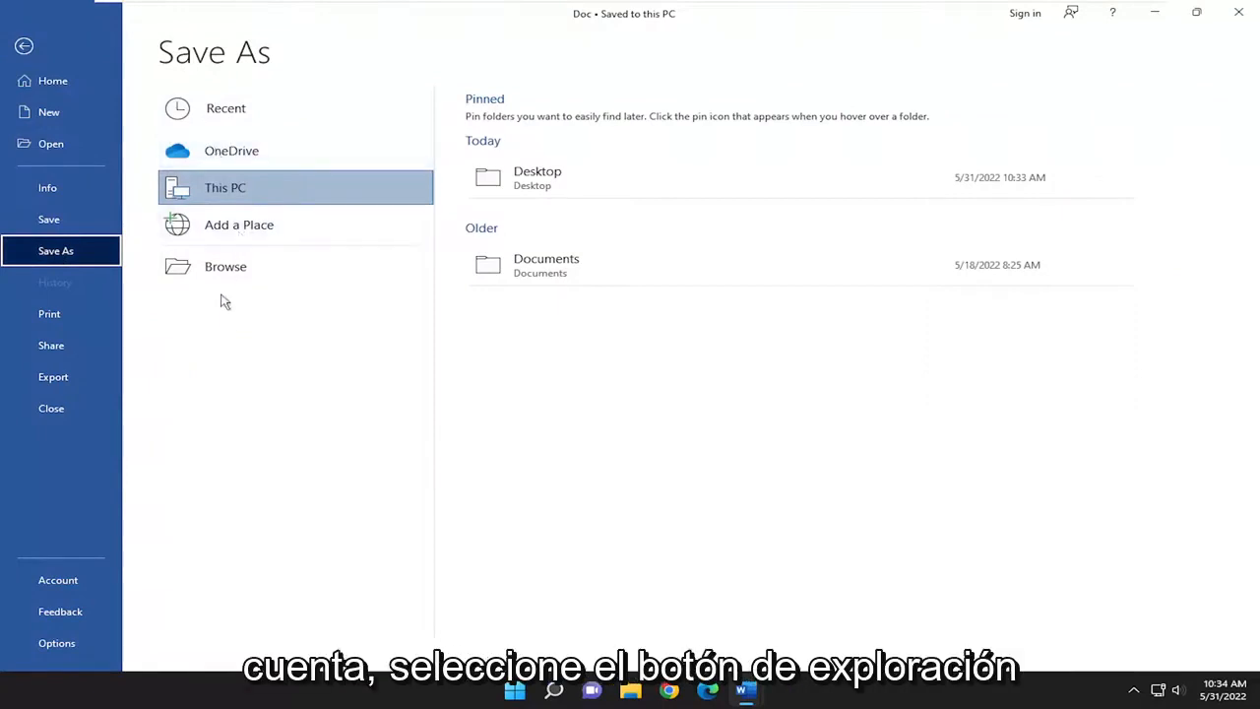
pyautogui.click(225, 266)
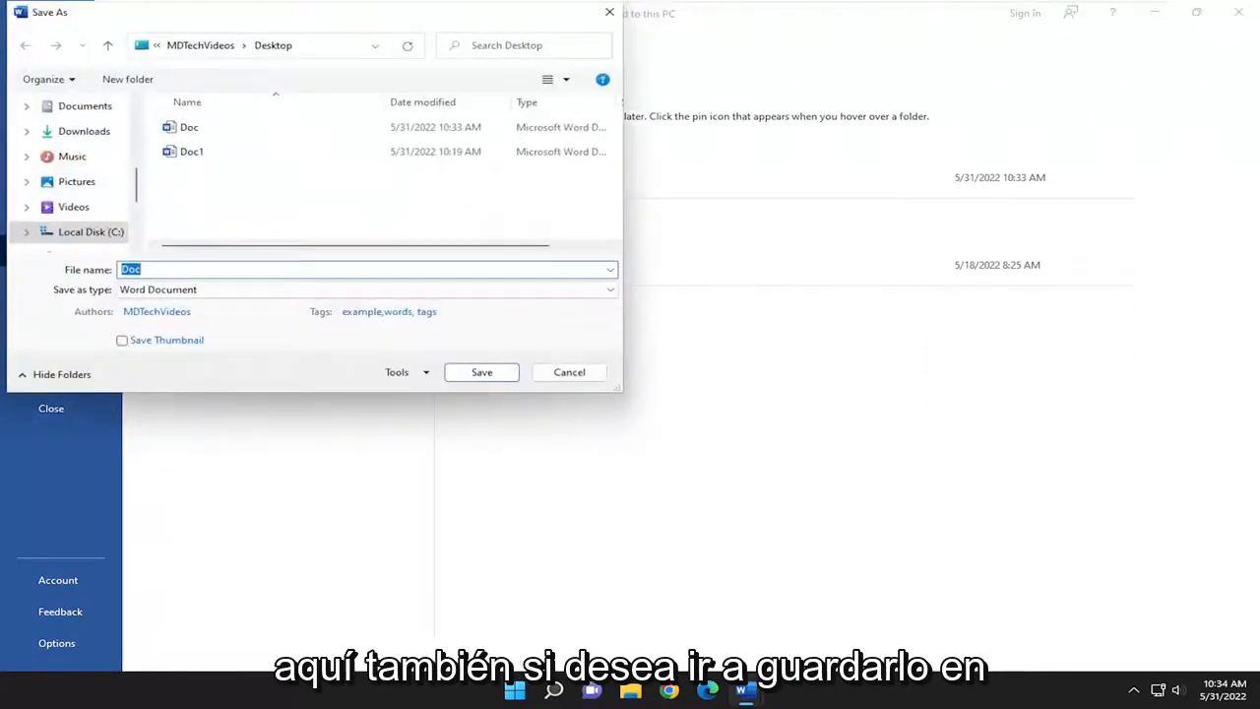
# Save the document as 'New Document' in the Documents folder on This PC
pyautogui.click(67, 111)
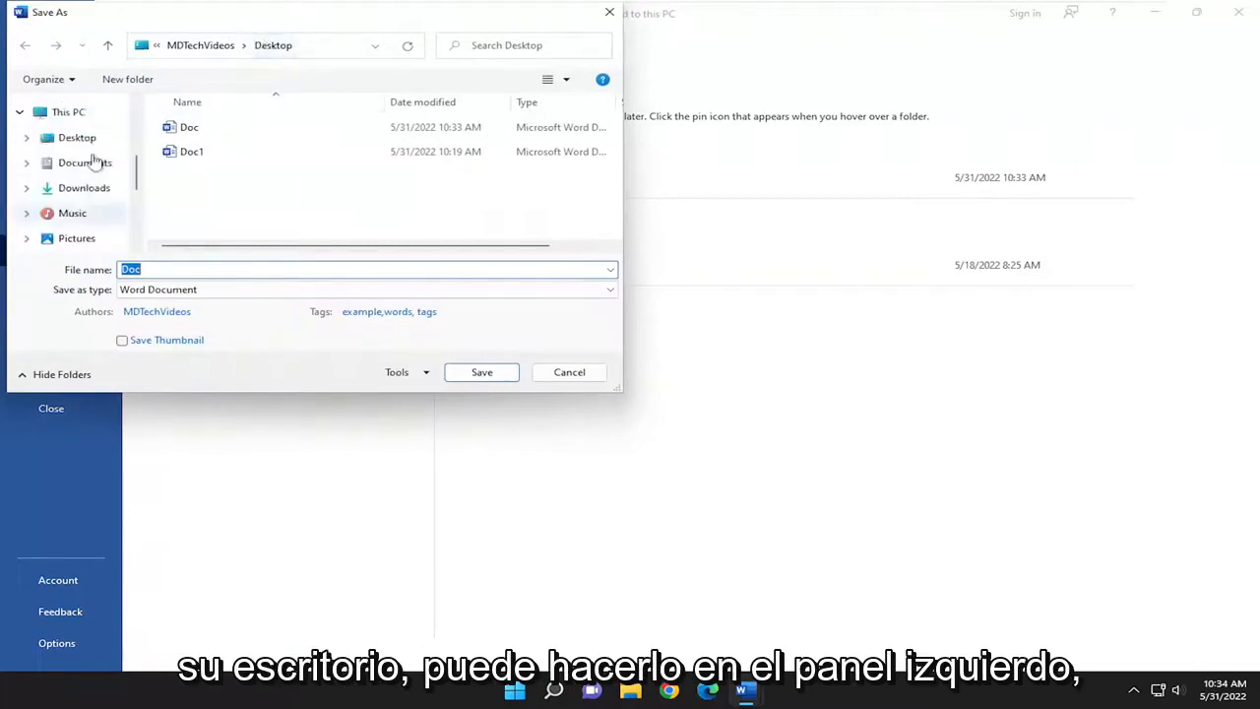
pyautogui.scroll(3)
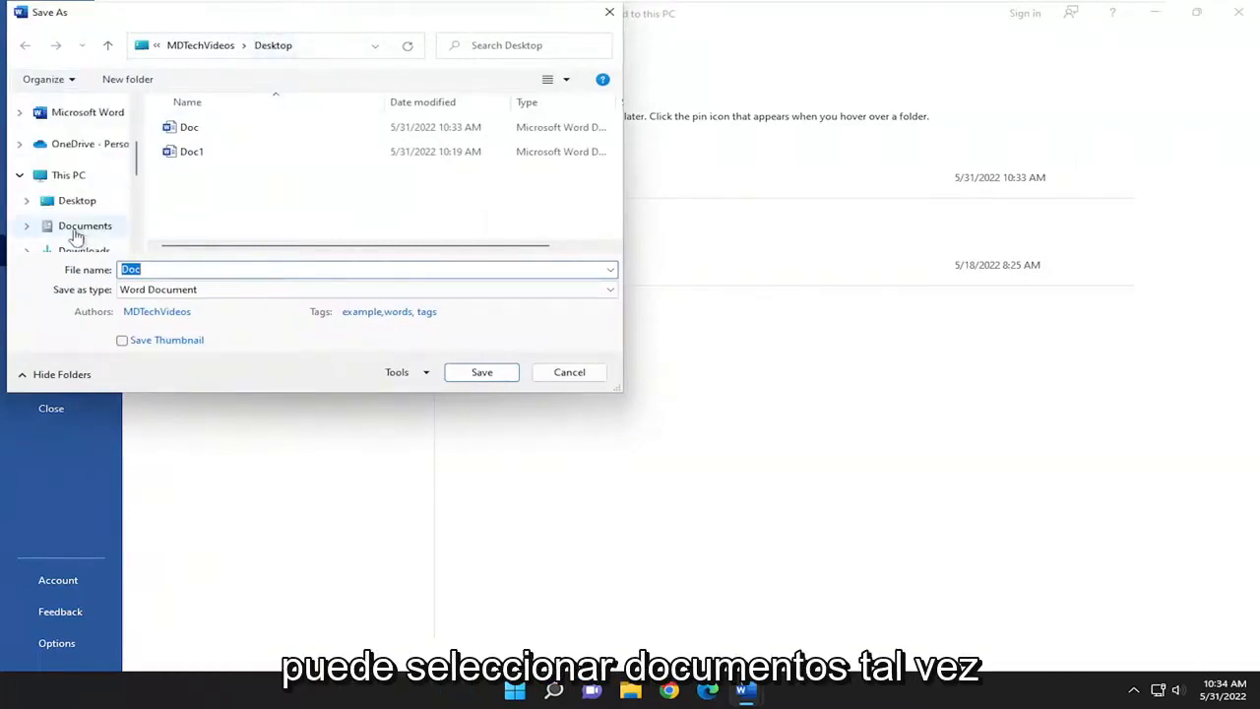
pyautogui.click(84, 225)
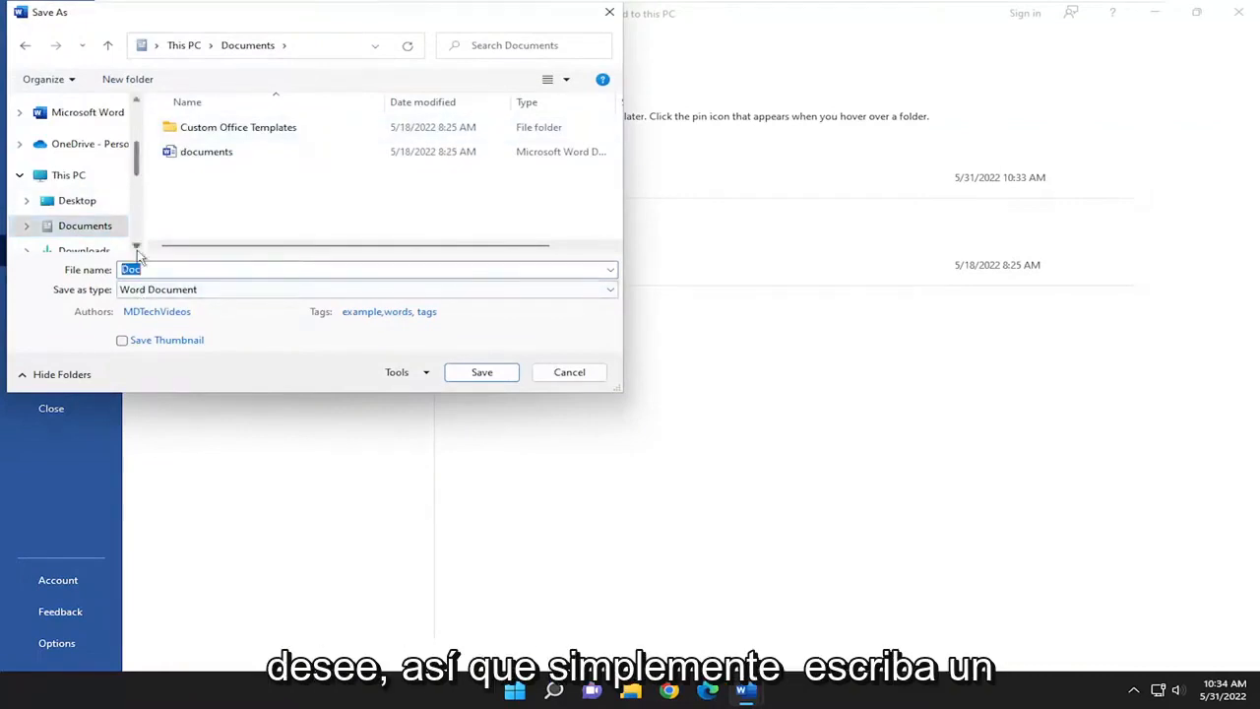
pyautogui.write('New Document')
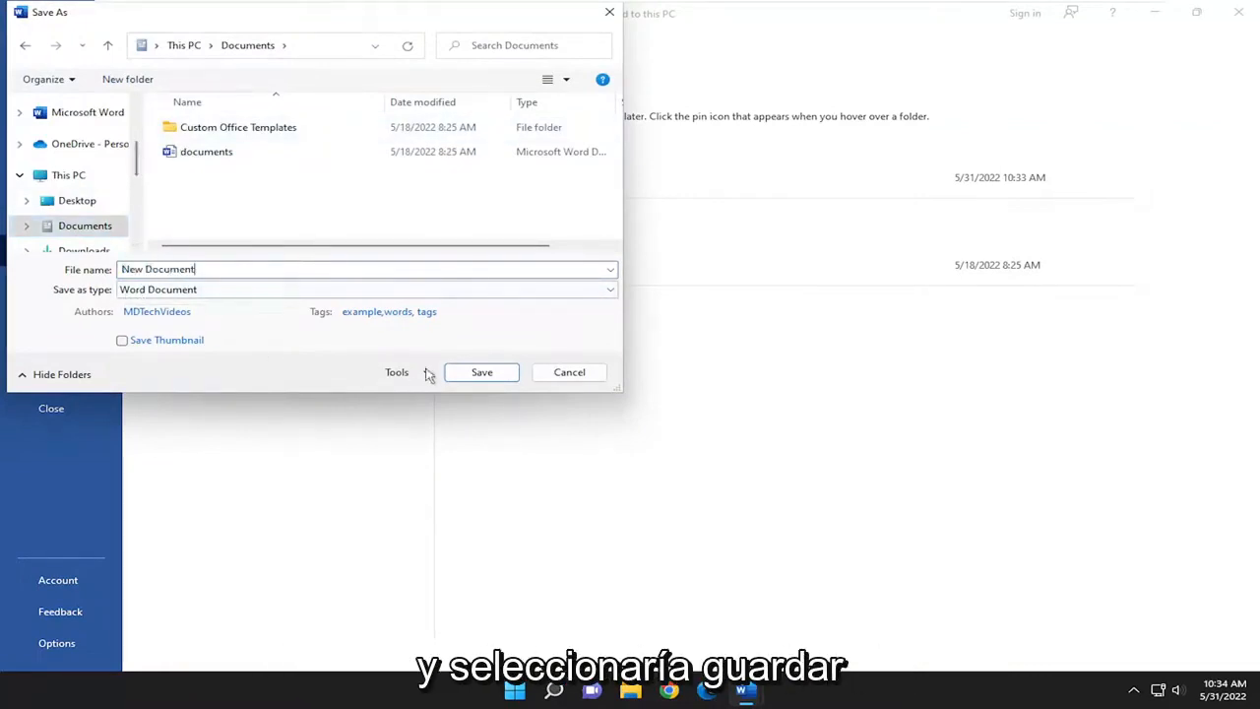
pyautogui.click(480, 372)
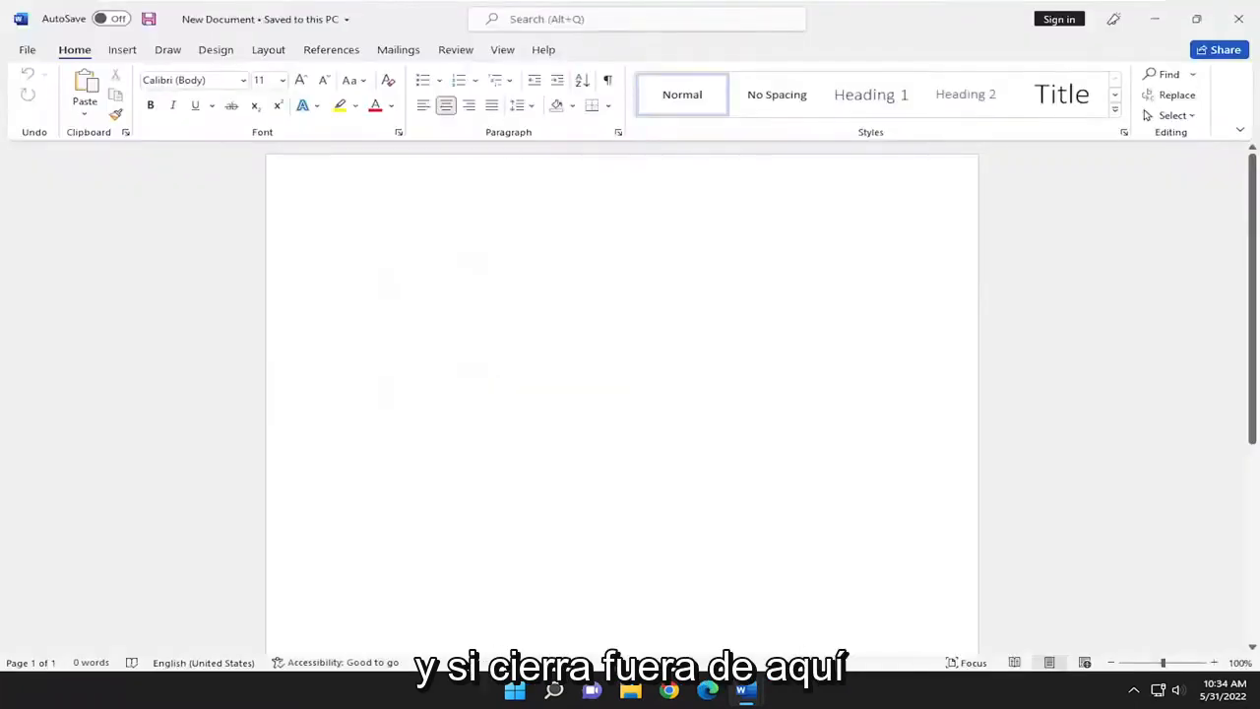
# Close the saved document and the other open Word window
pyautogui.click(28, 49)
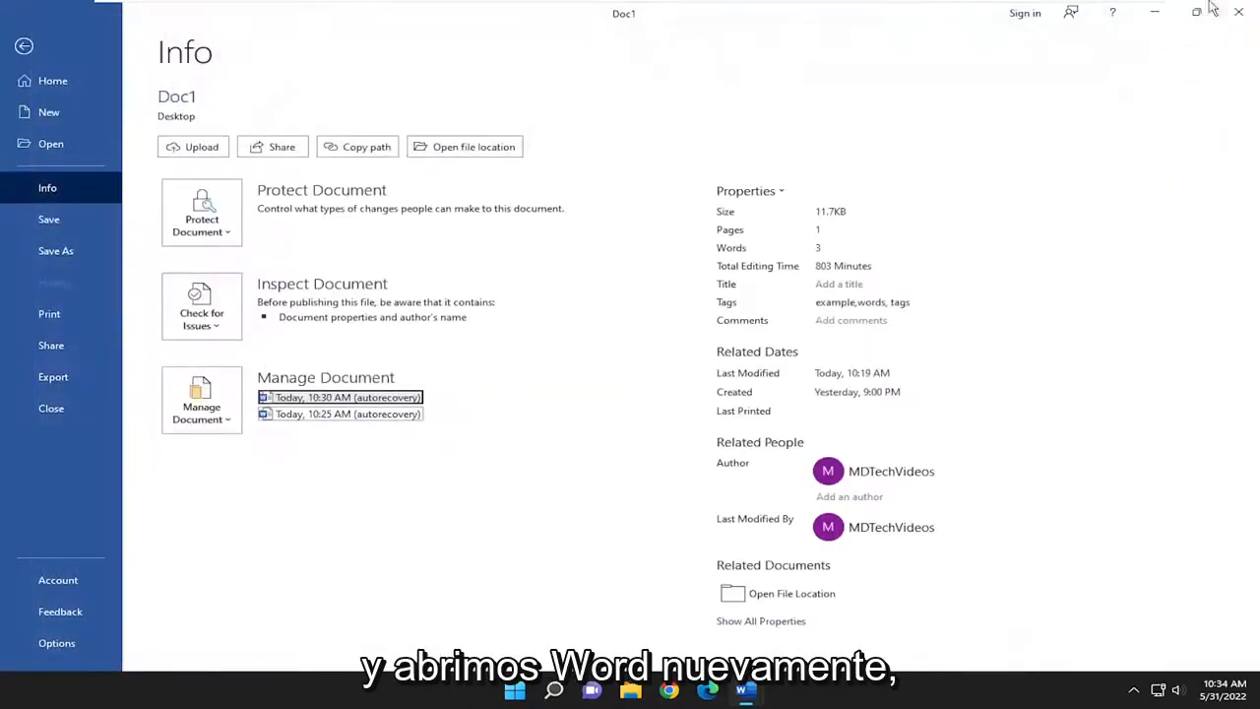
pyautogui.click(1238, 12)
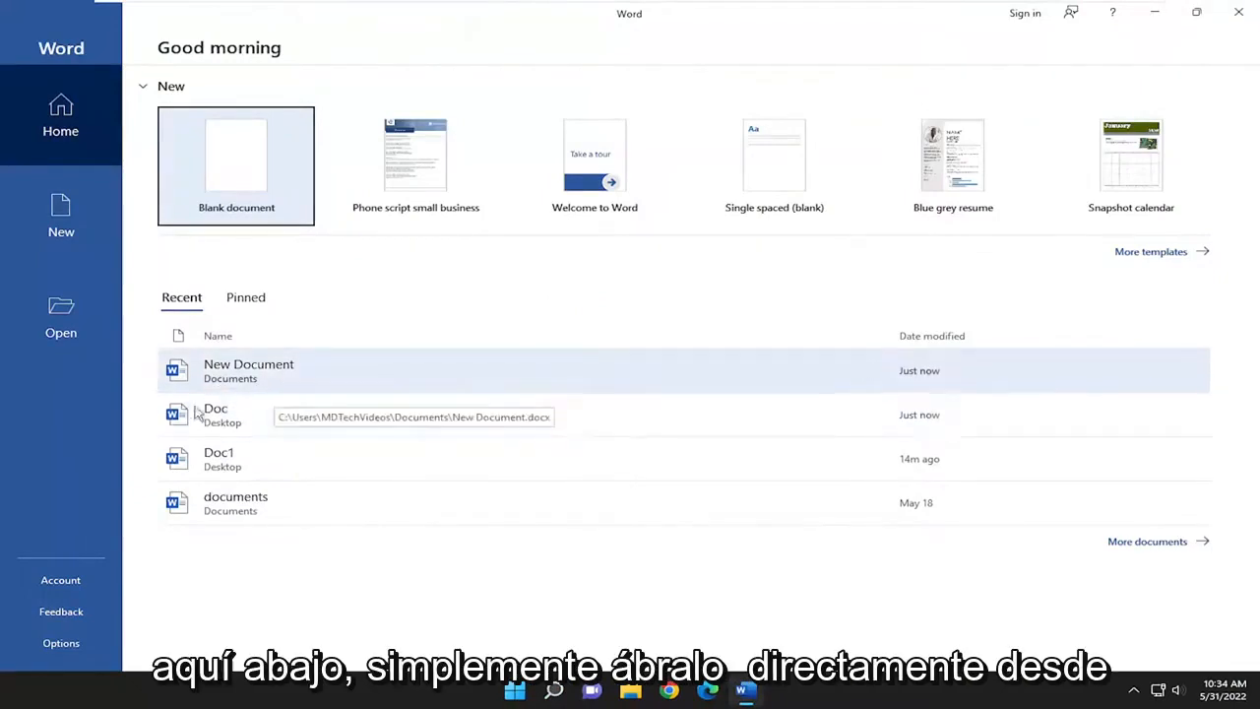
pyautogui.moveTo(40, 256)
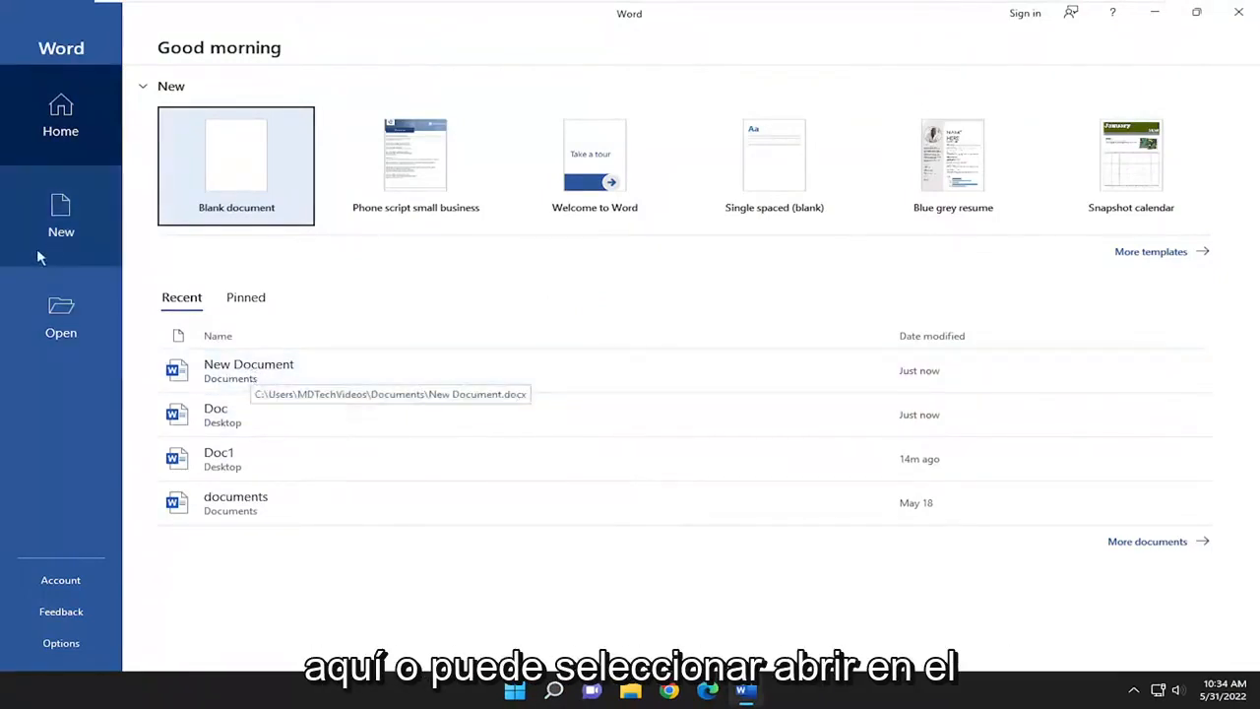
# Reopen 'New Document' from Documents via Open > Browse and return to editing the page
pyautogui.click(59, 315)
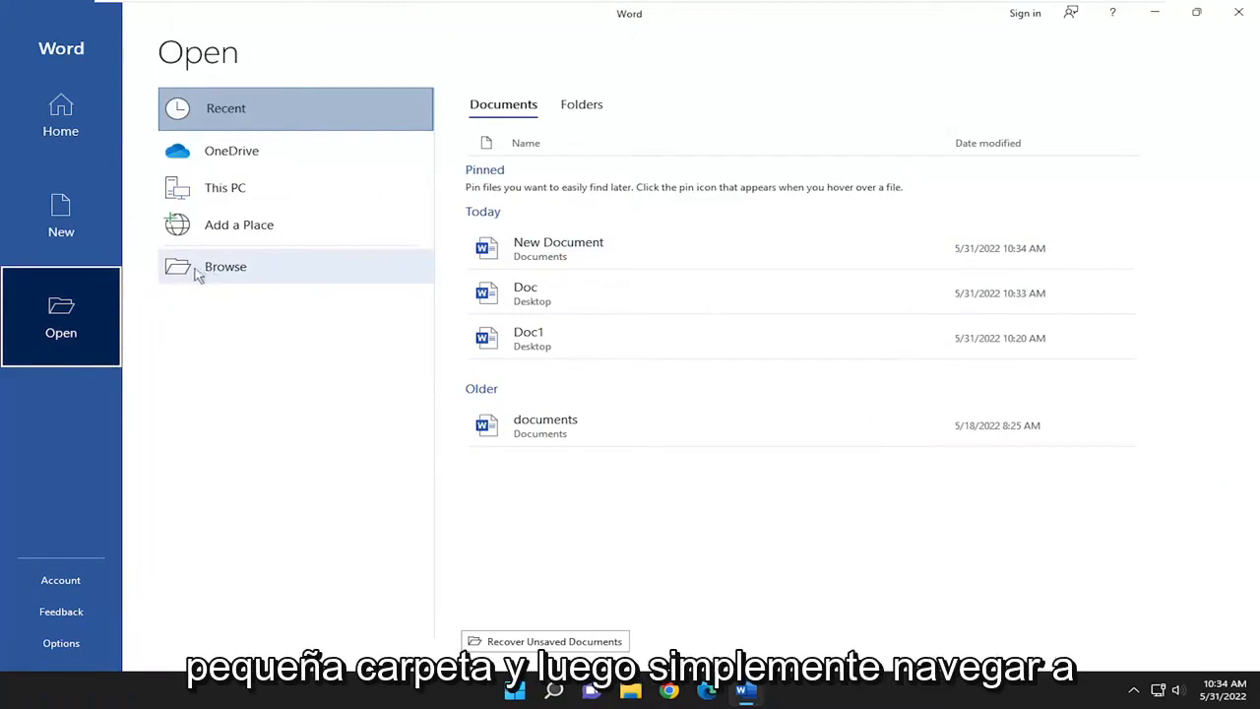
pyautogui.click(225, 266)
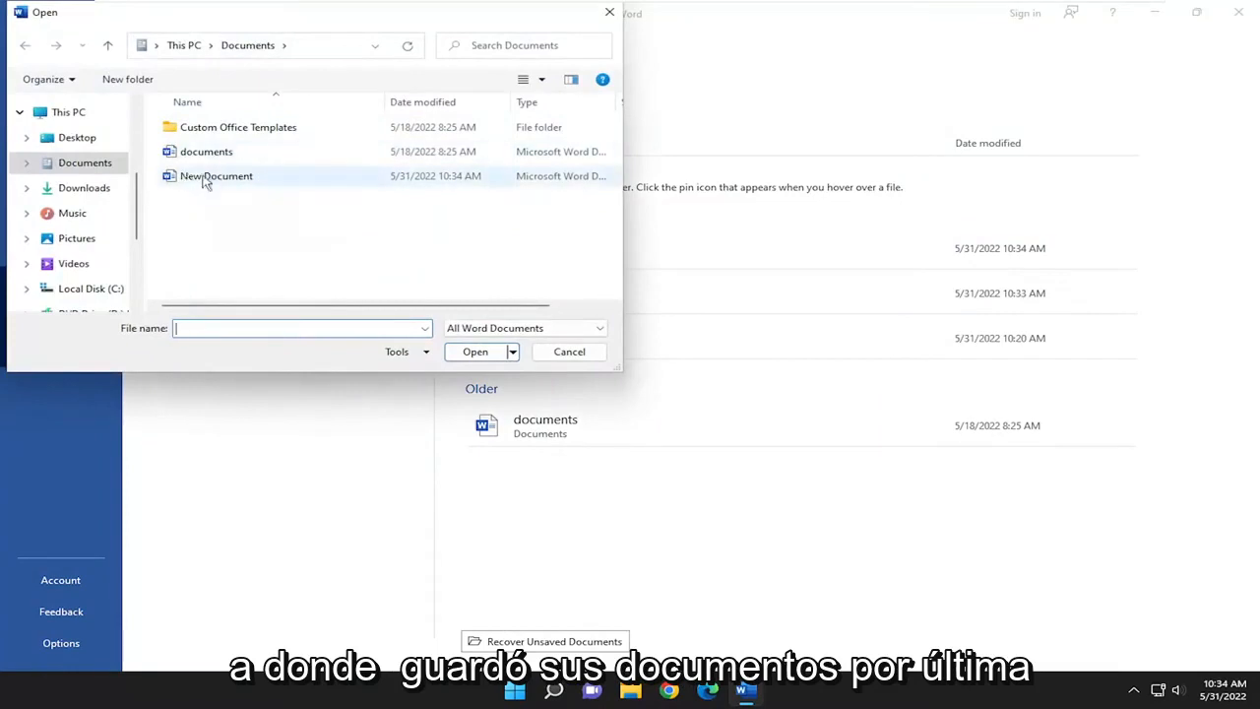
pyautogui.click(217, 175)
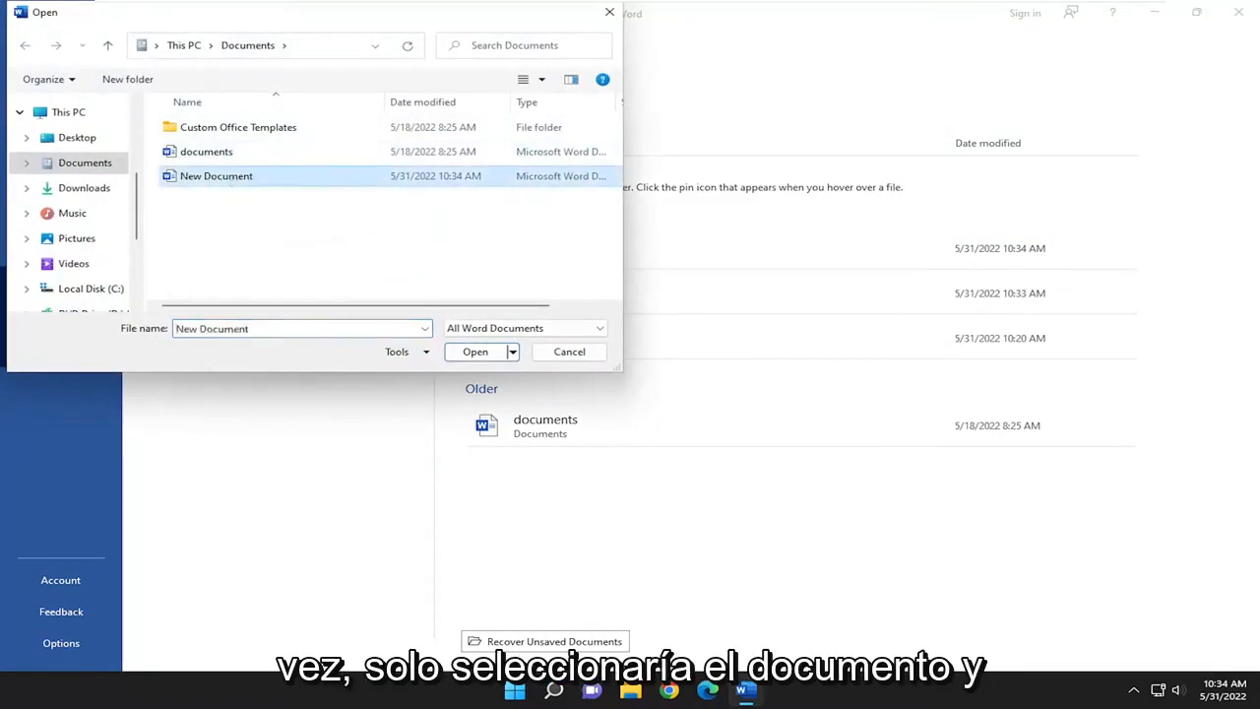
pyautogui.click(474, 350)
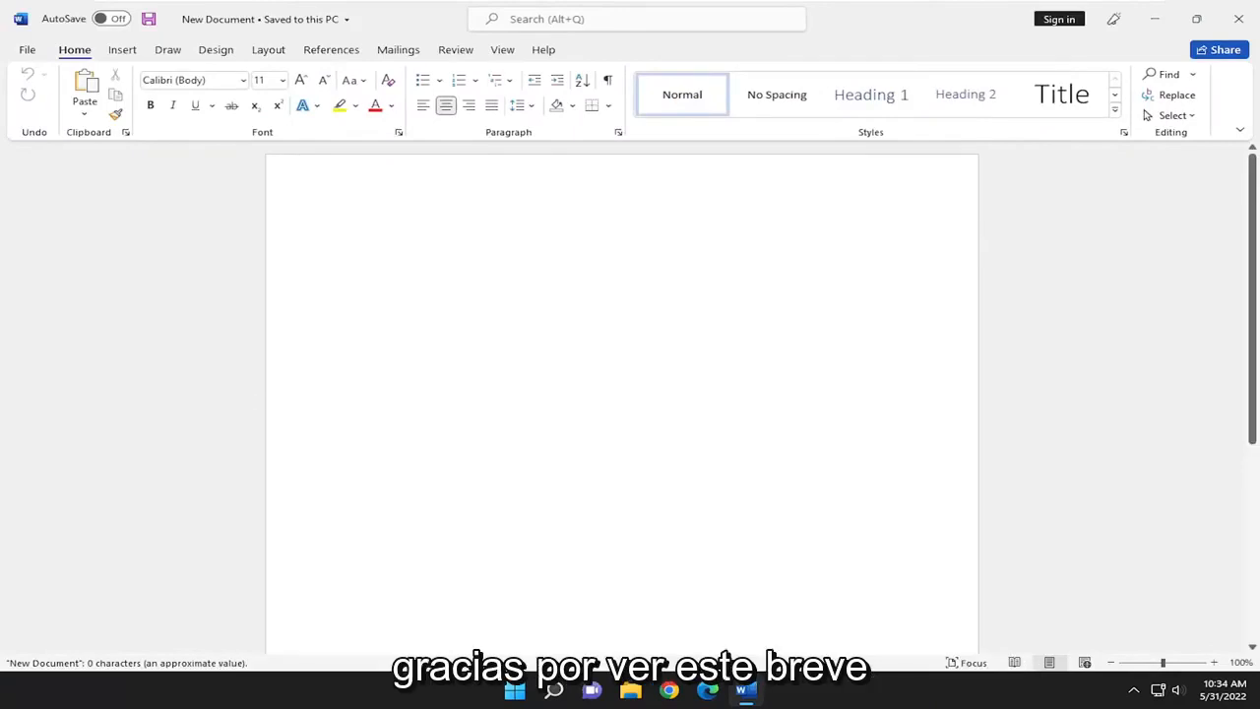
pyautogui.click(622, 237)
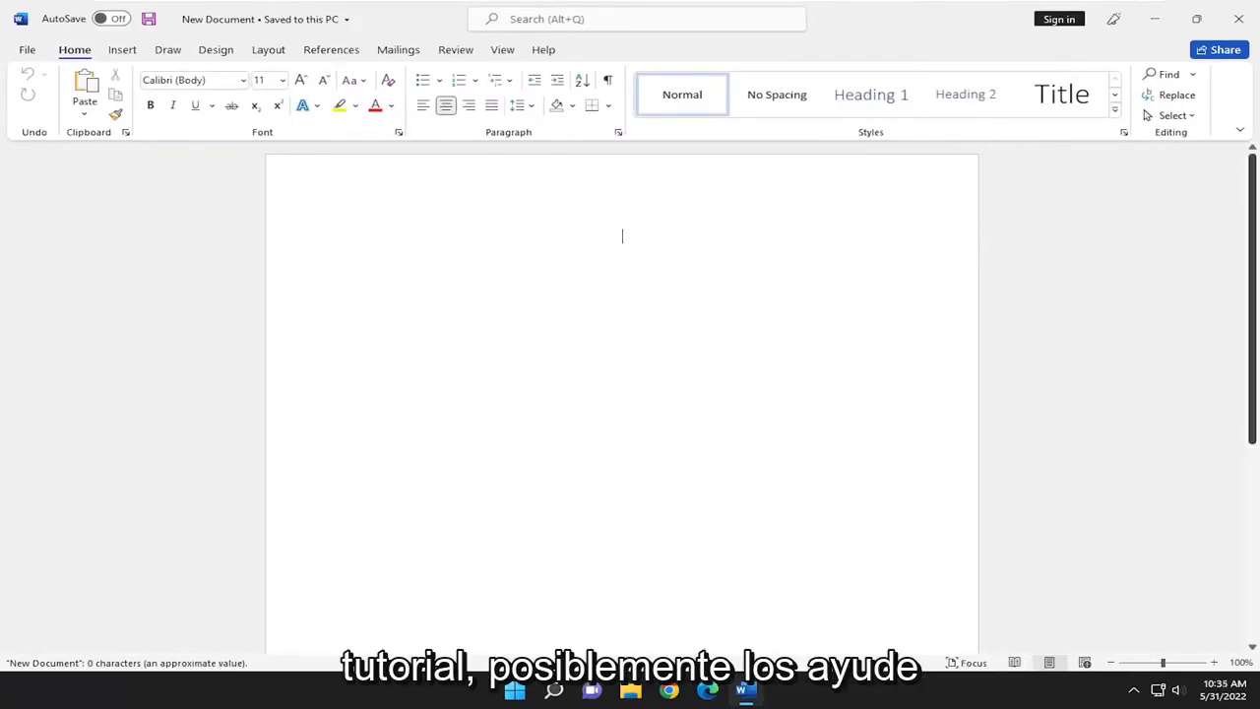